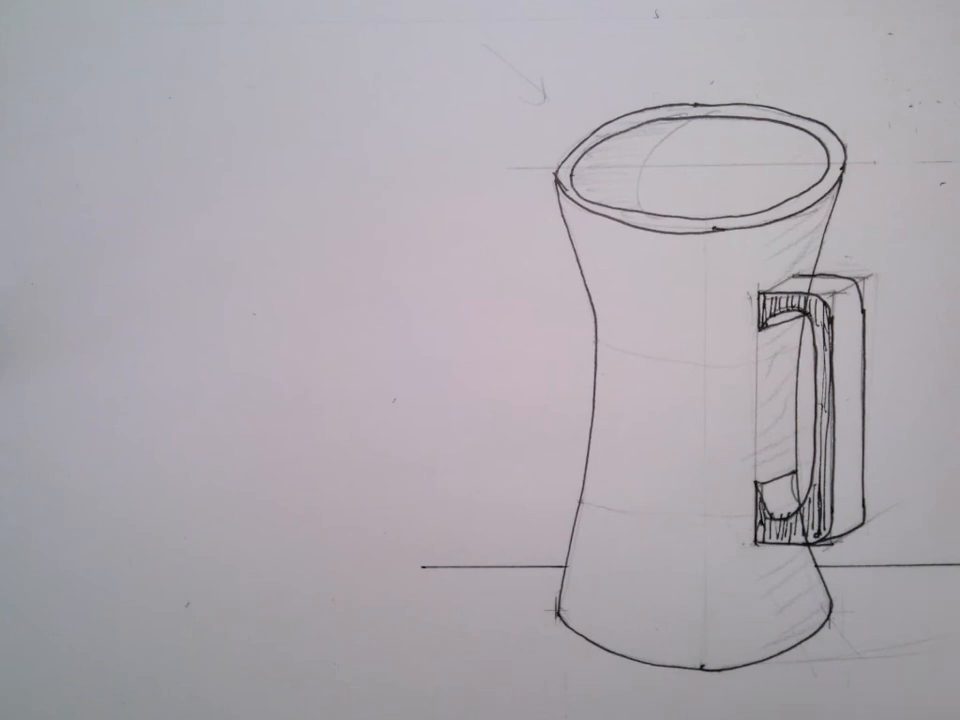
mouse_move(660, 160)
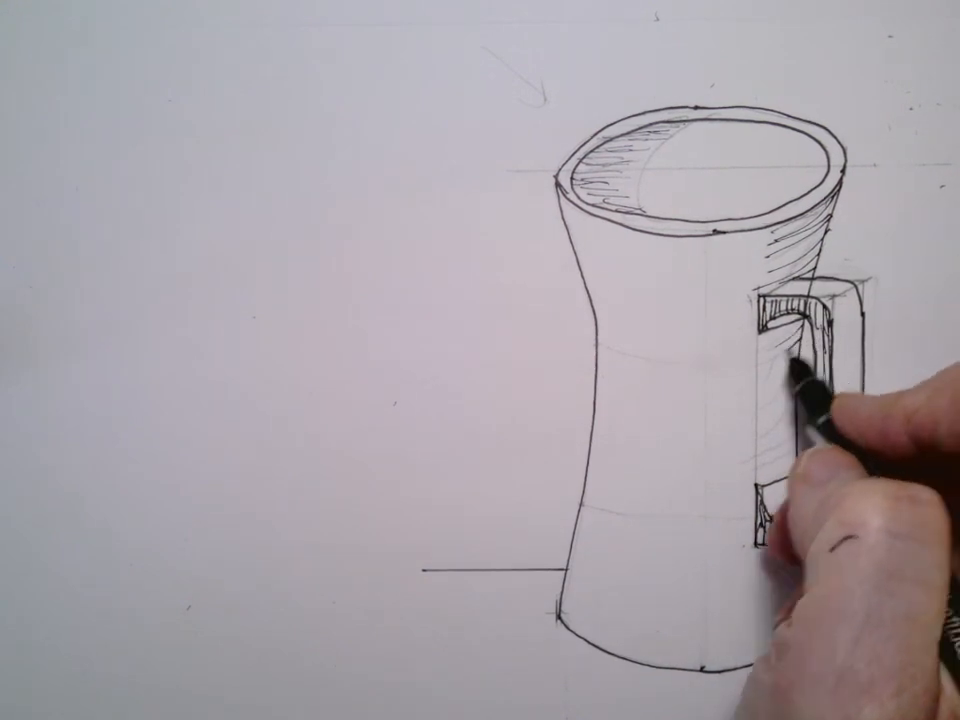
left_click_drag(800, 360, 790, 490)
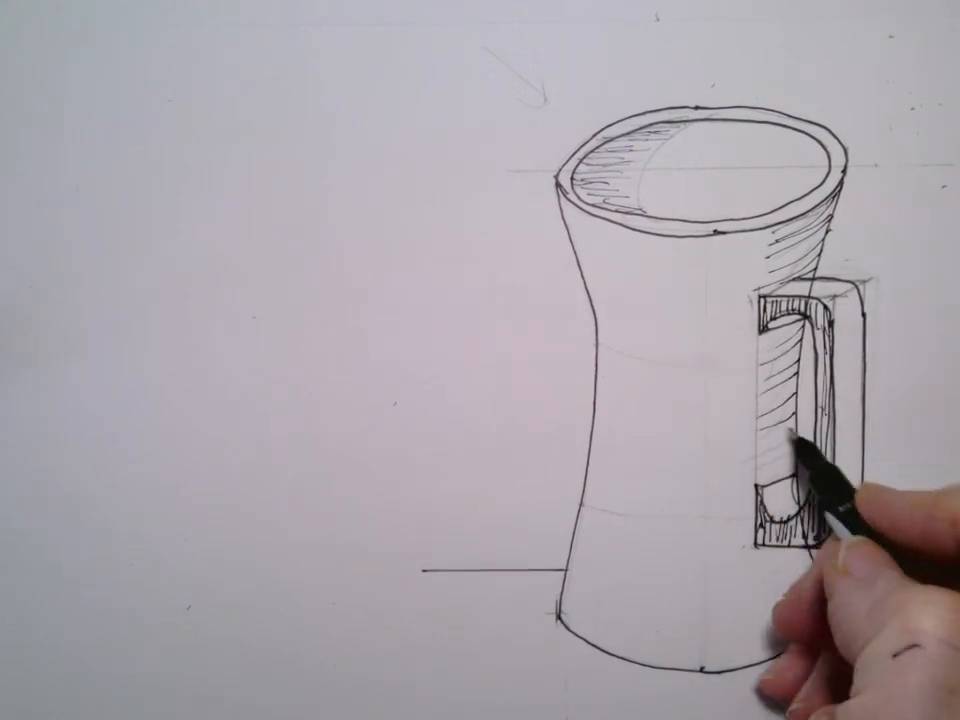